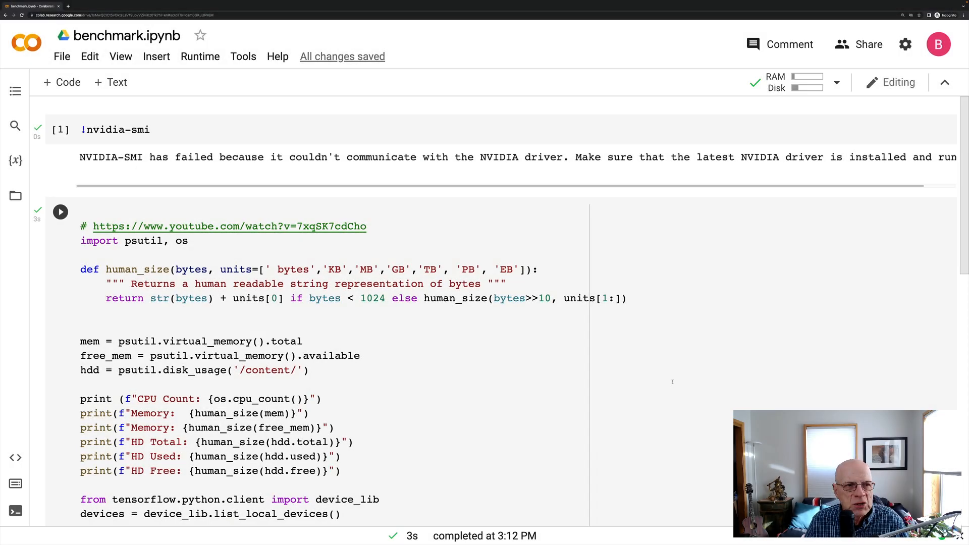
Step: Run the nvidia-smi check and the psutil system-info cell, reporting no GPU, 2 CPUs and 12GB memory
left_click(61, 211)
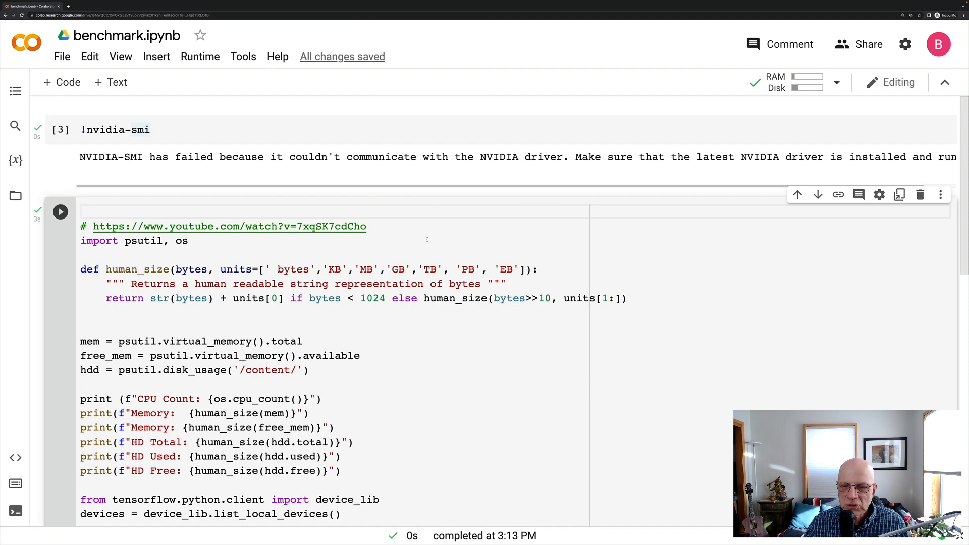
left_click(61, 212)
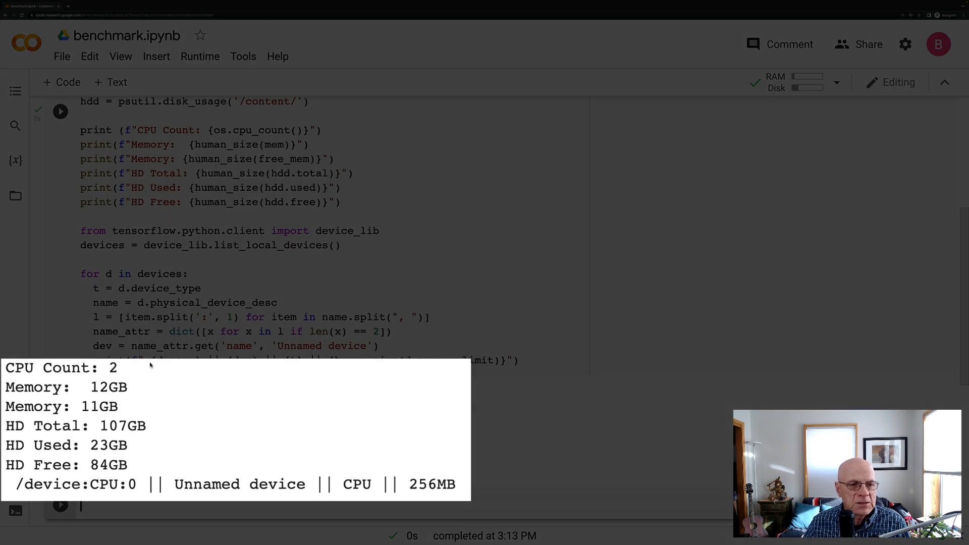
mouse_move(131, 393)
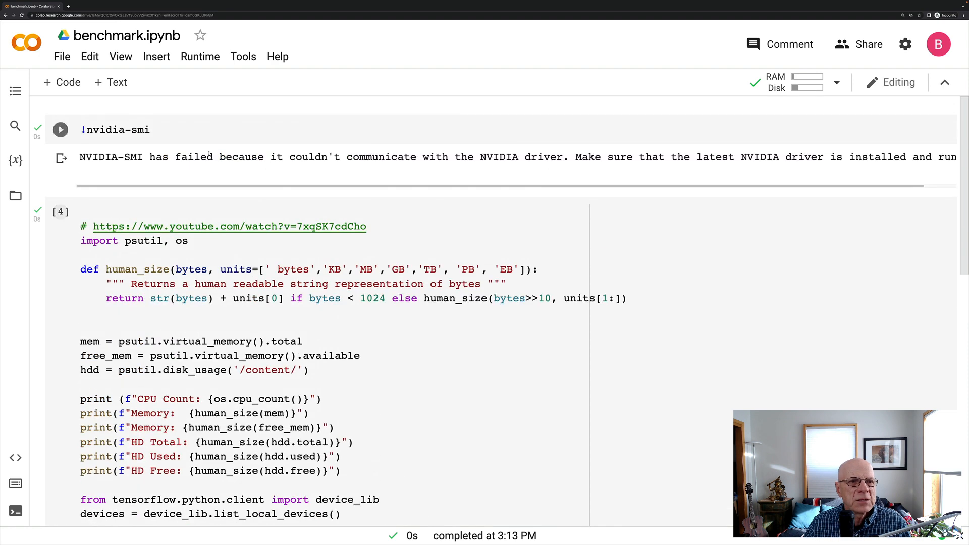
Step: Set the hardware accelerator to GPU via Change runtime type and confirm deleting the previous runtime
left_click(199, 56)
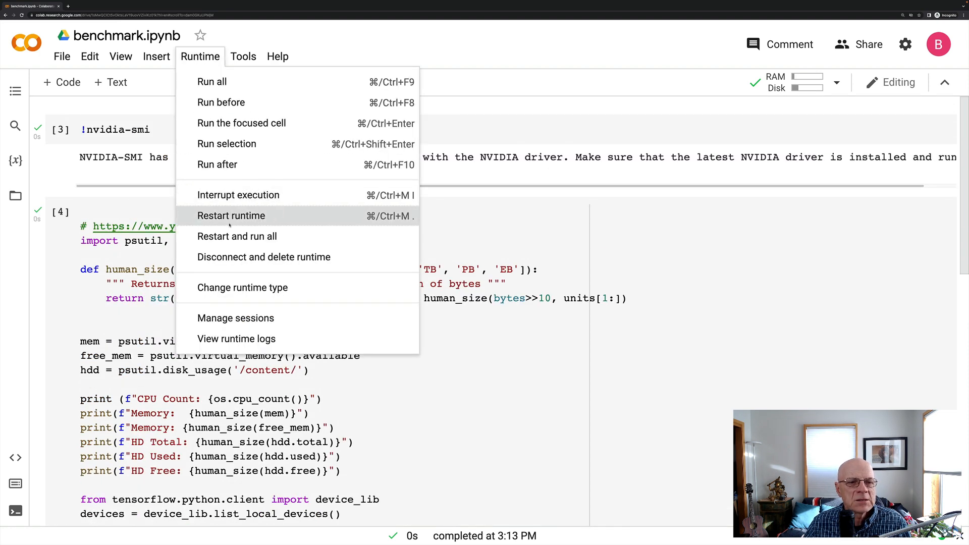
left_click(242, 288)
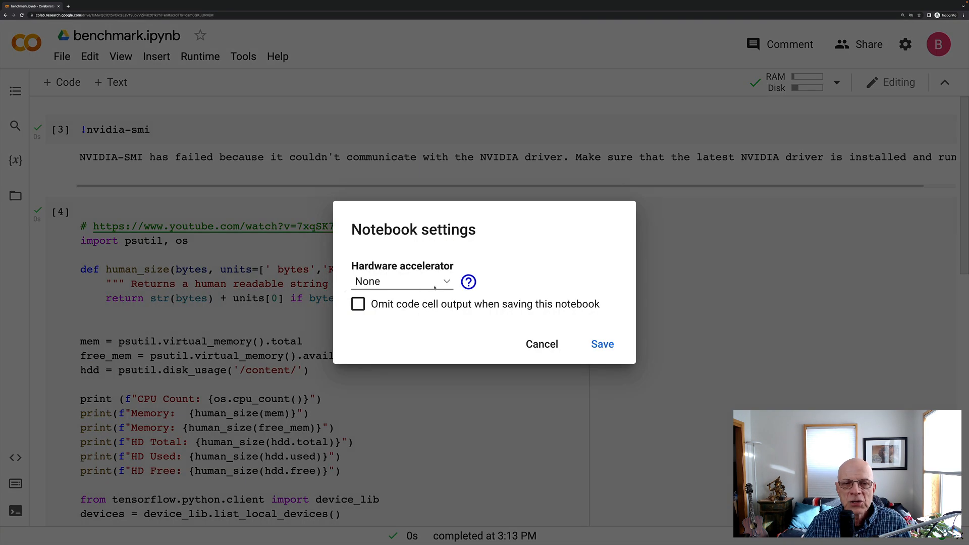
left_click(401, 282)
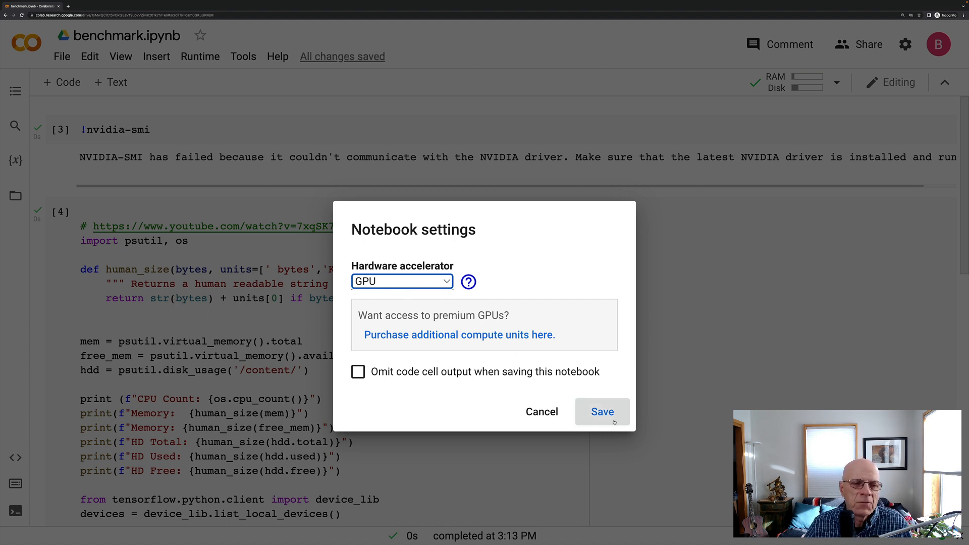
left_click(602, 412)
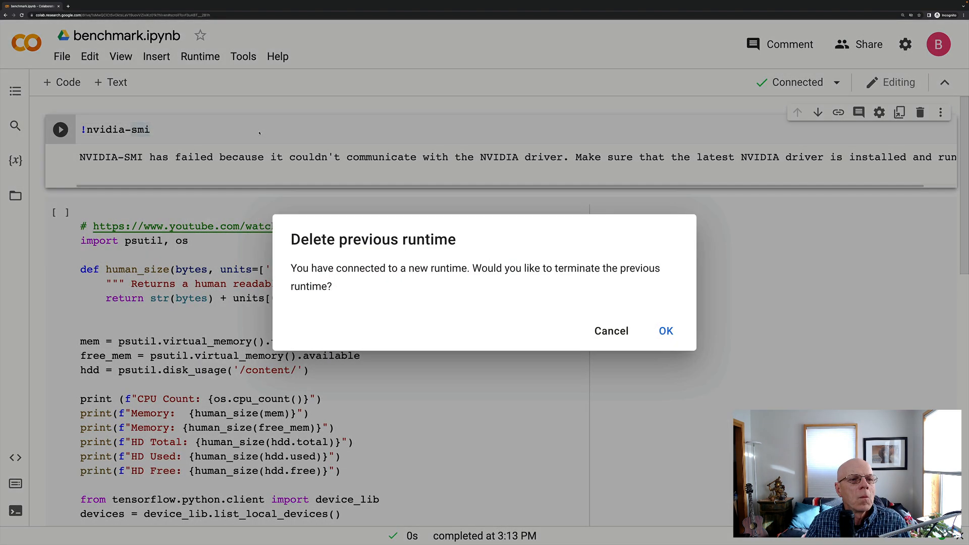
left_click(665, 332)
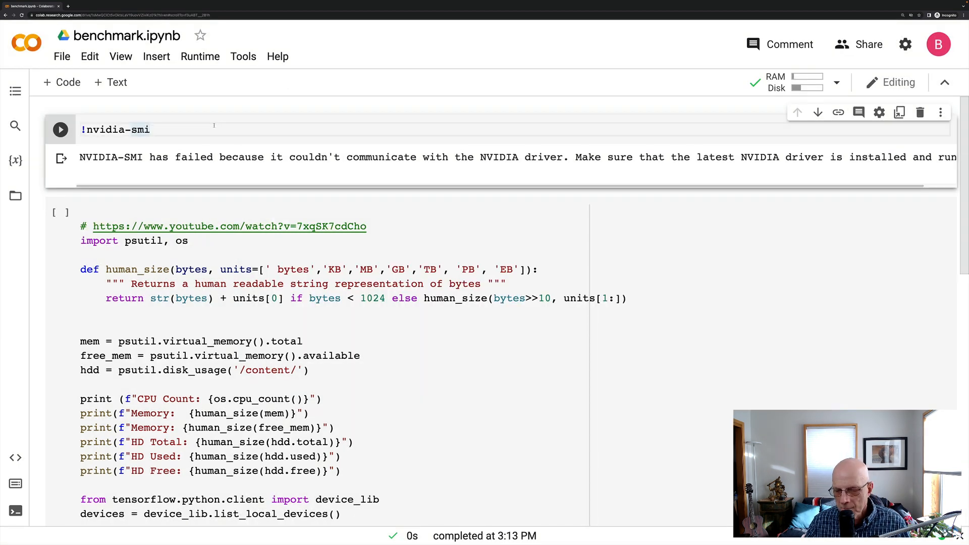
Step: Run the nvidia-smi cell, now reporting a Tesla T4 GPU with 15109MiB memory
left_click(60, 129)
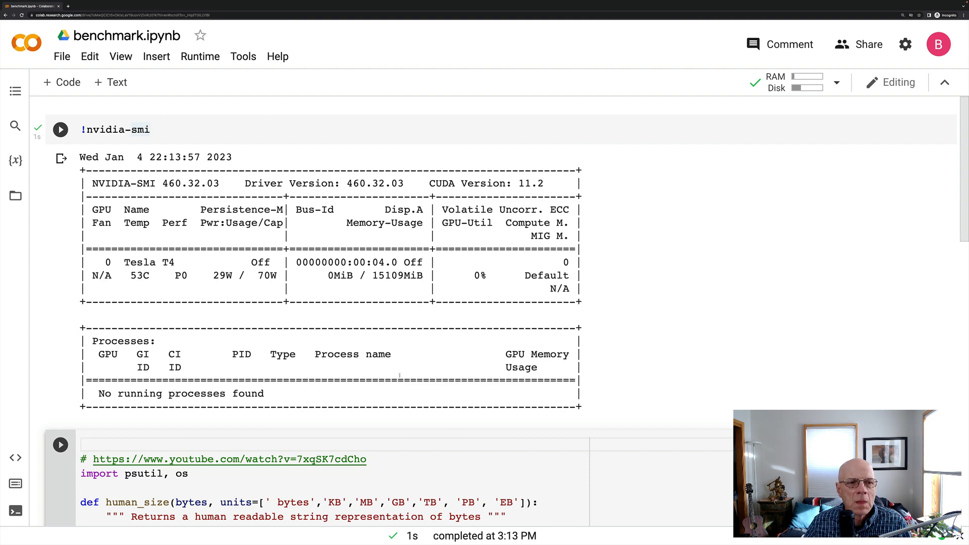
scroll("down", 3)
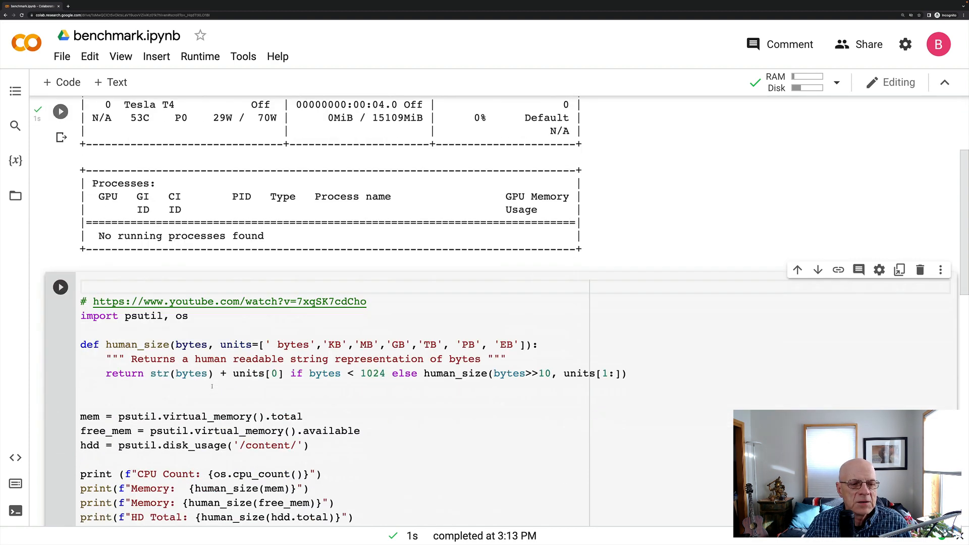
scroll("down", 3)
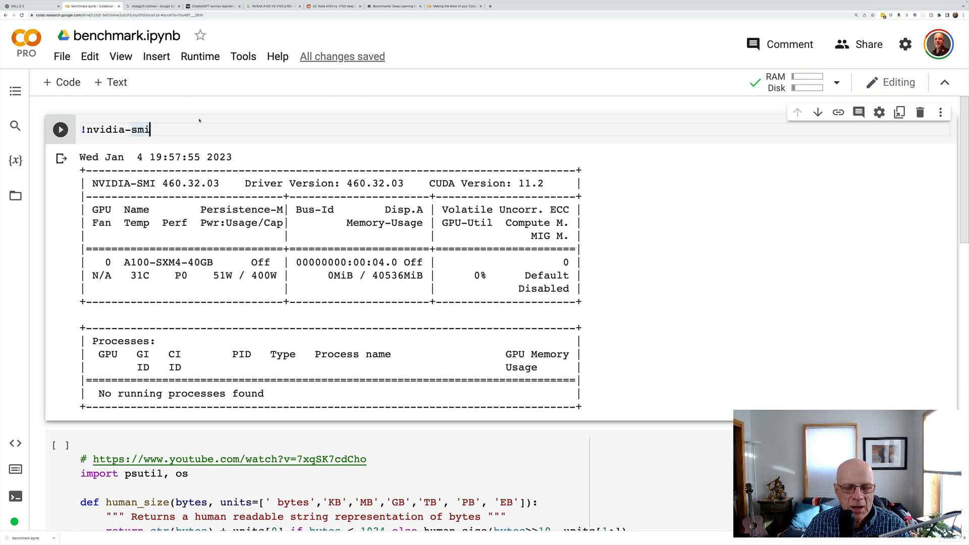
Step: Bring up the Pro notebook whose nvidia-smi check failed to reach the NVIDIA driver
left_click(60, 129)
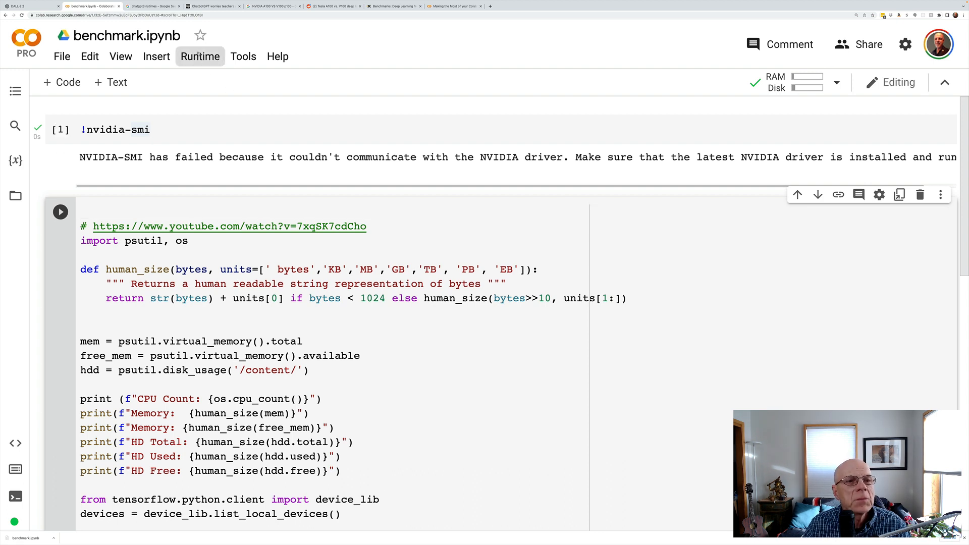
Step: Set the Pro notebook to a GPU accelerator with Premium class and confirm deleting the previous runtime
left_click(200, 56)
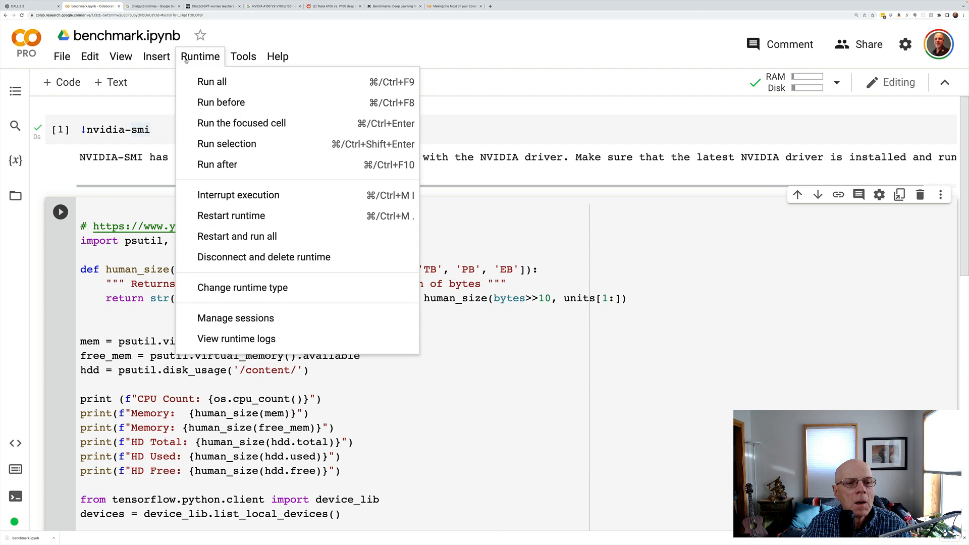
left_click(242, 287)
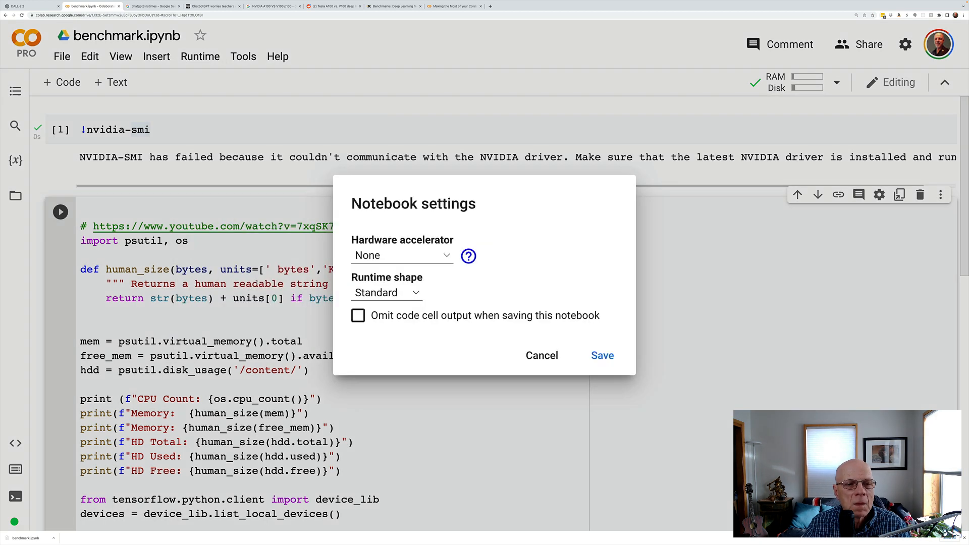
left_click(401, 255)
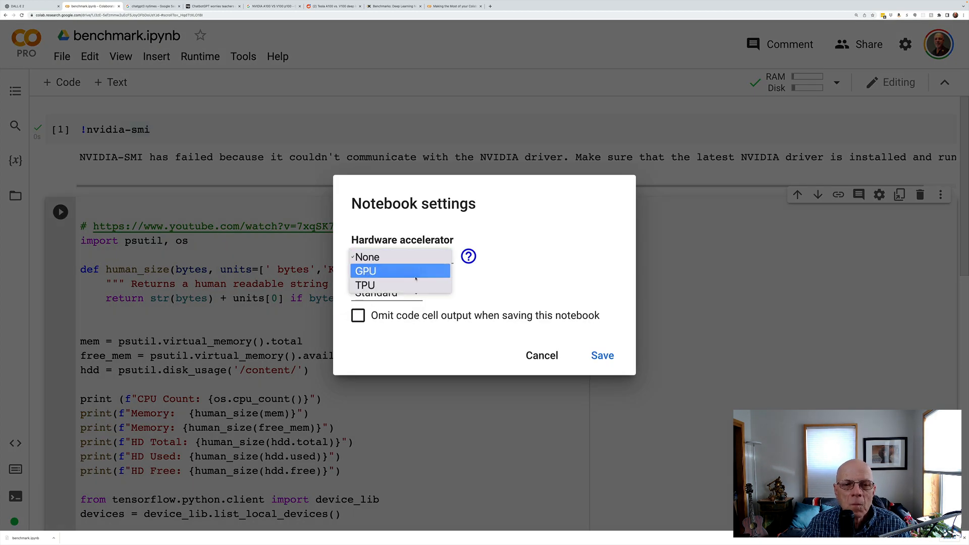
left_click(365, 270)
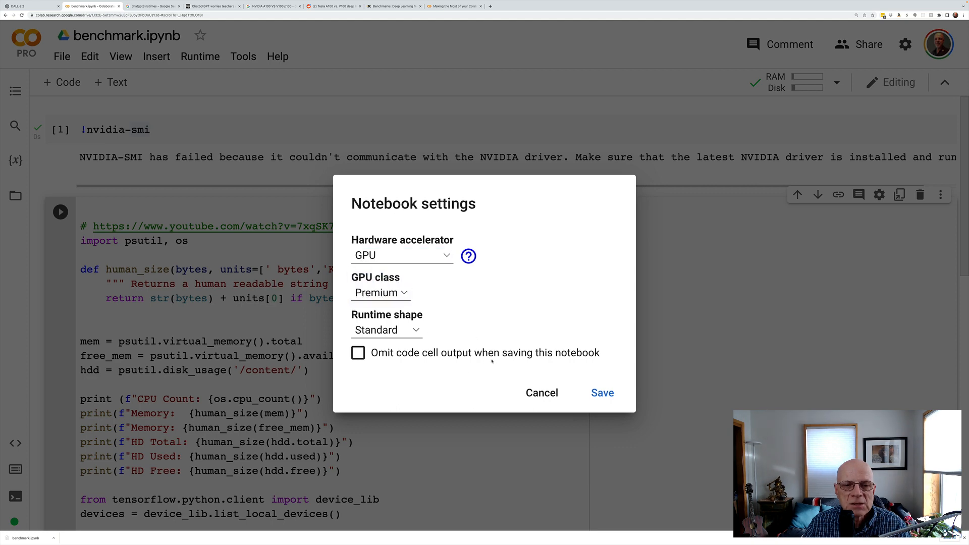
left_click(601, 393)
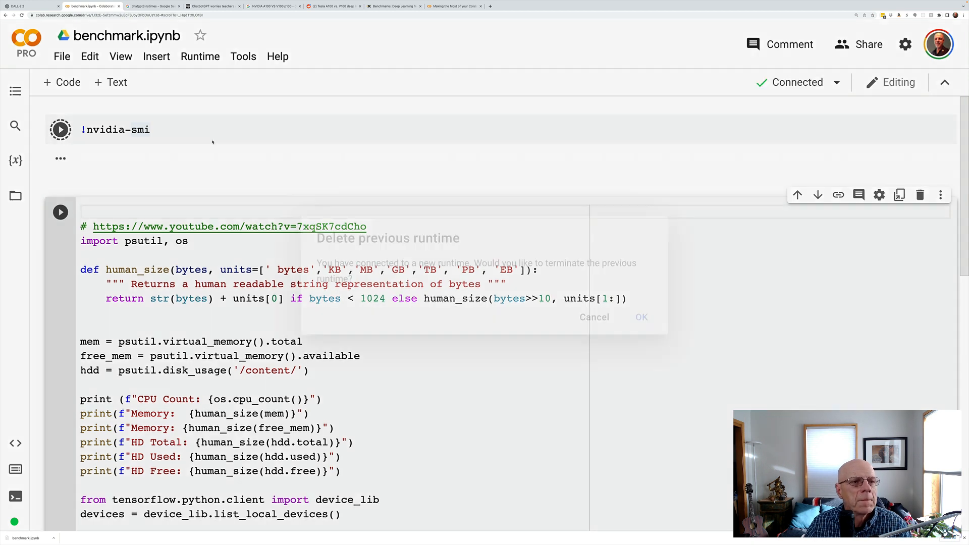
left_click(642, 317)
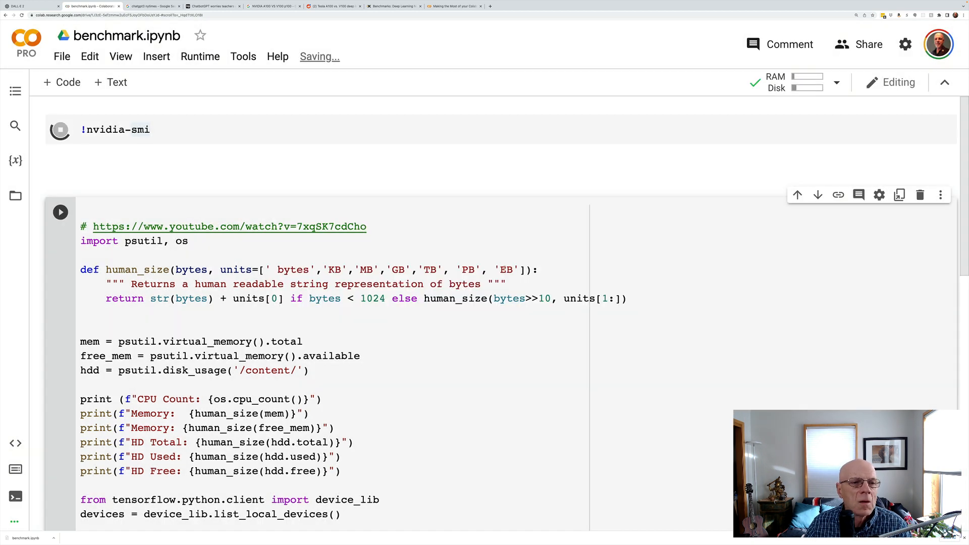
Step: Run the psutil system-info cell on the new Premium GPU runtime
left_click(60, 130)
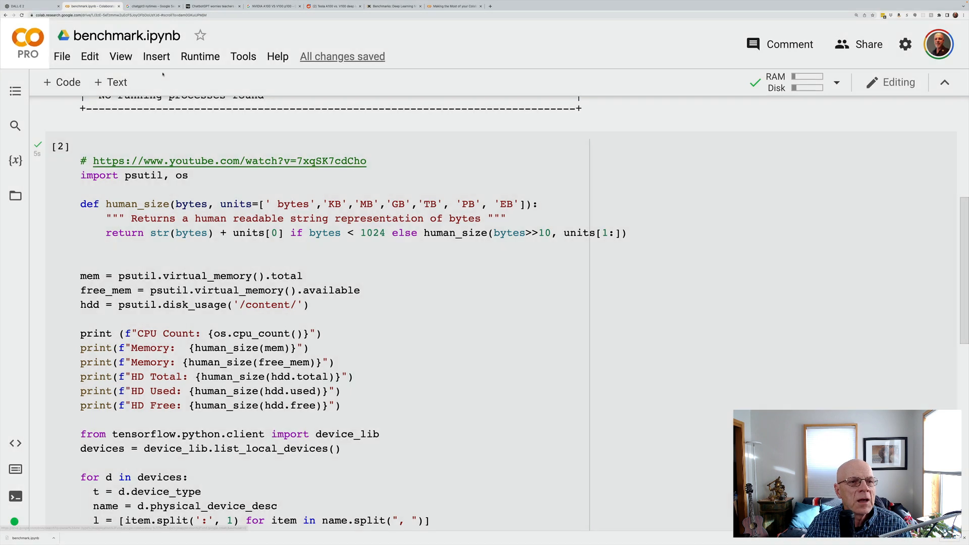
Step: Save the Premium GPU class in Change runtime type and end the previous runtime
left_click(200, 57)
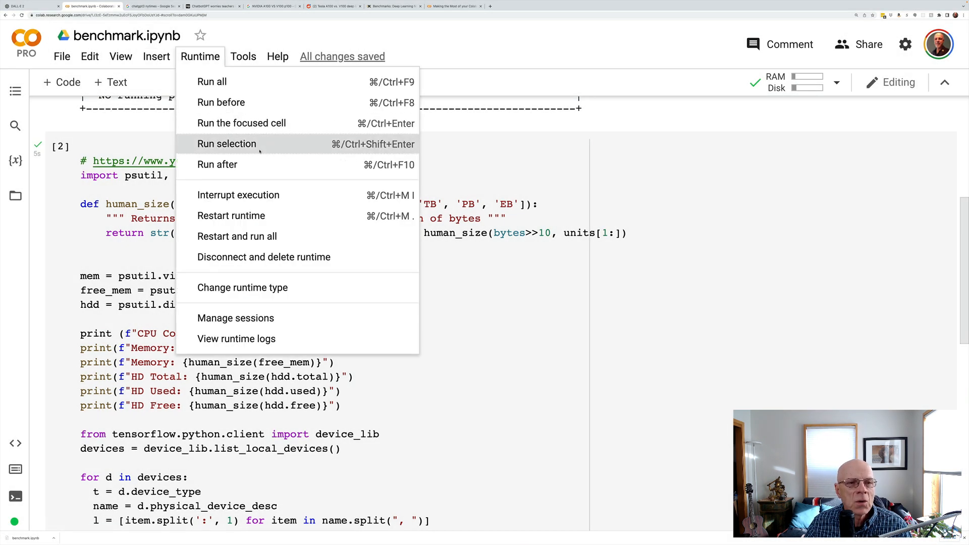
mouse_move(236, 236)
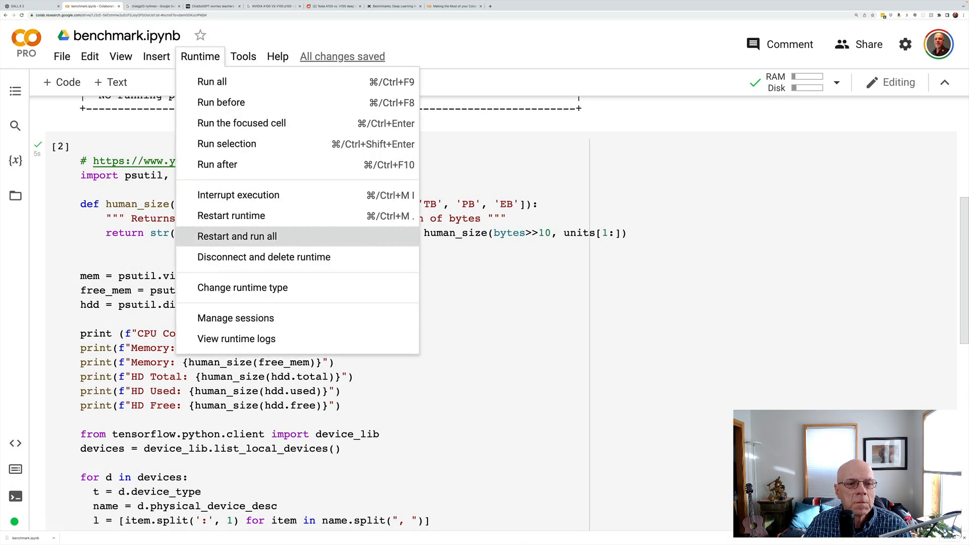
left_click(242, 287)
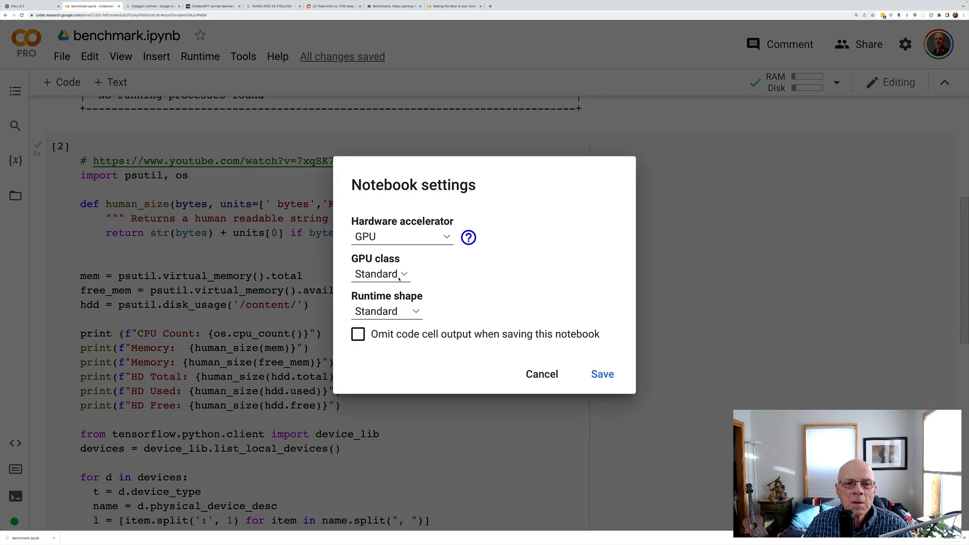
left_click(381, 274)
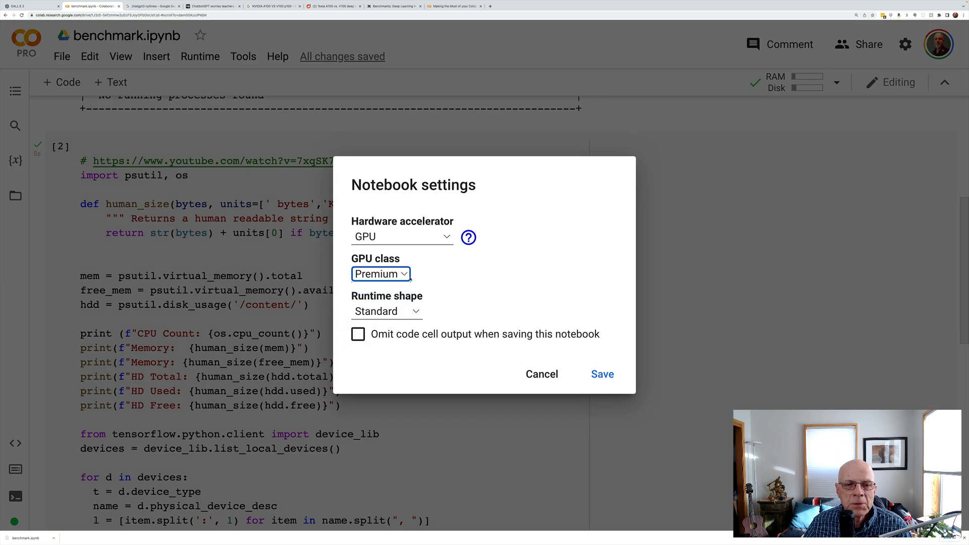
left_click(602, 374)
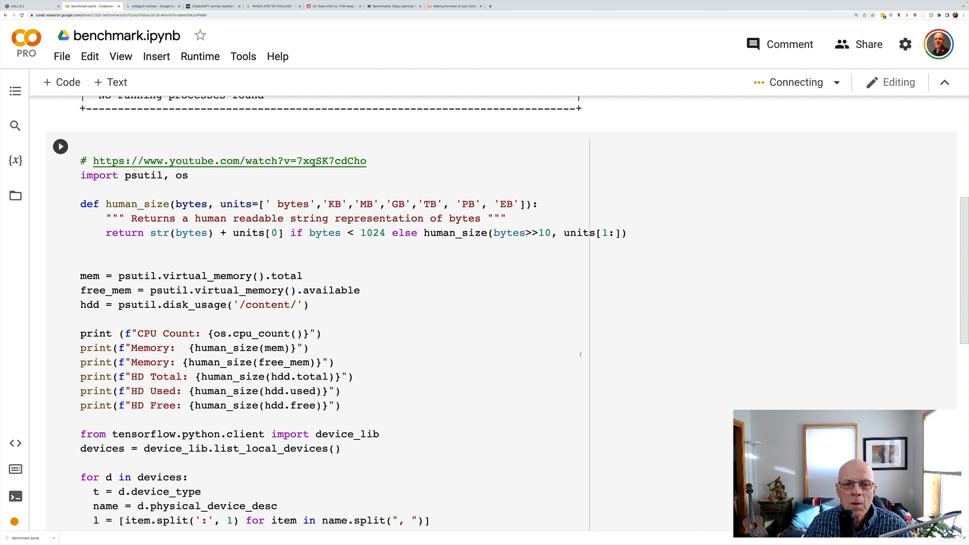
mouse_move(539, 350)
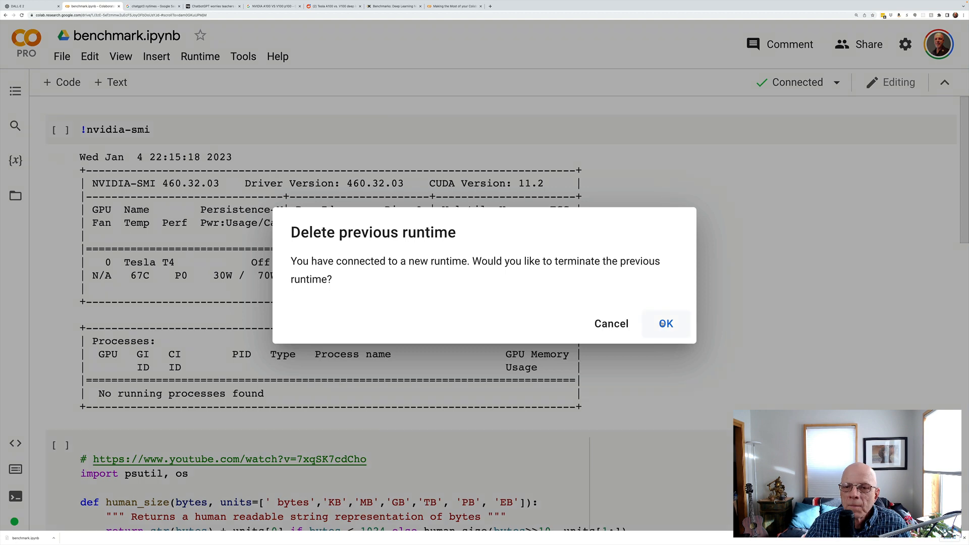
left_click(665, 323)
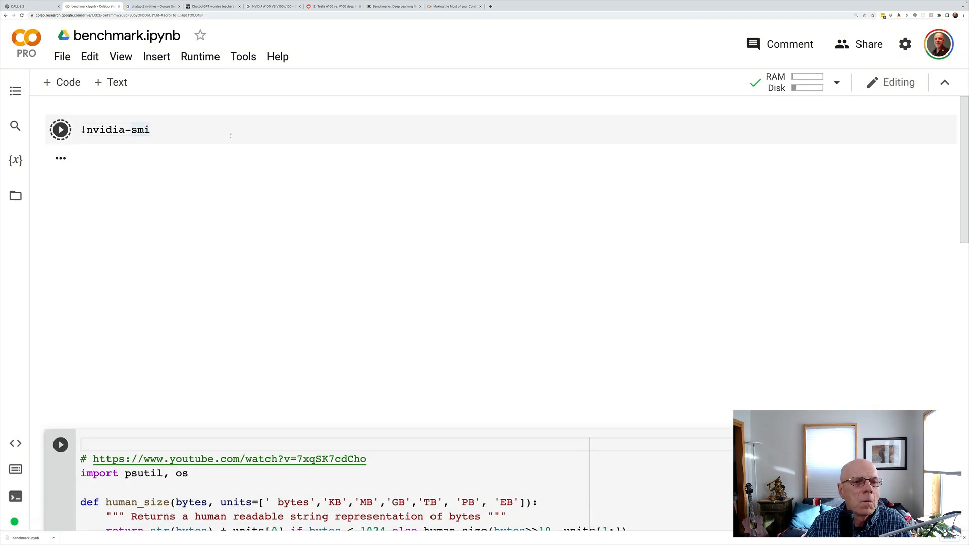
Step: Run the nvidia-smi and system-info cells, reporting an A100 40GB GPU, 12 CPUs and 83GB memory
left_click(59, 129)
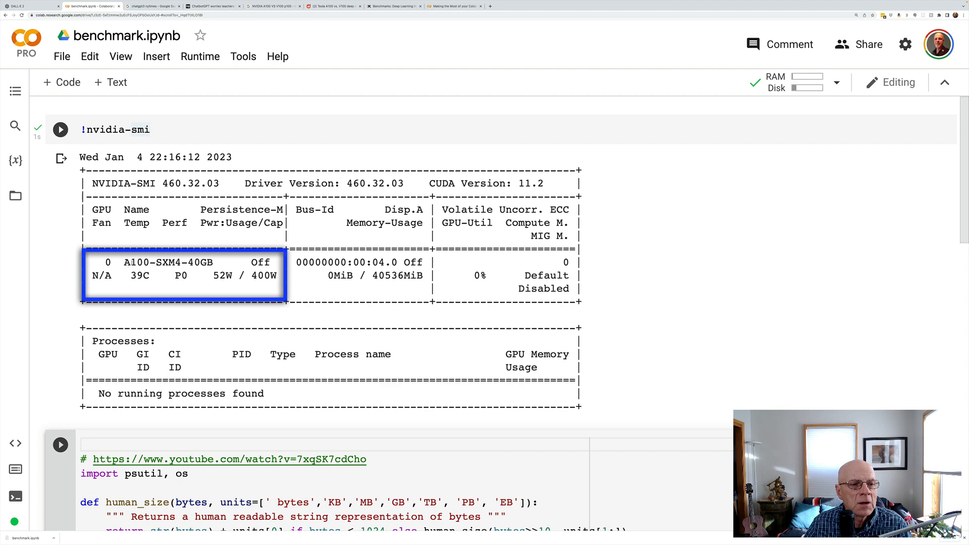
scroll("down", 3)
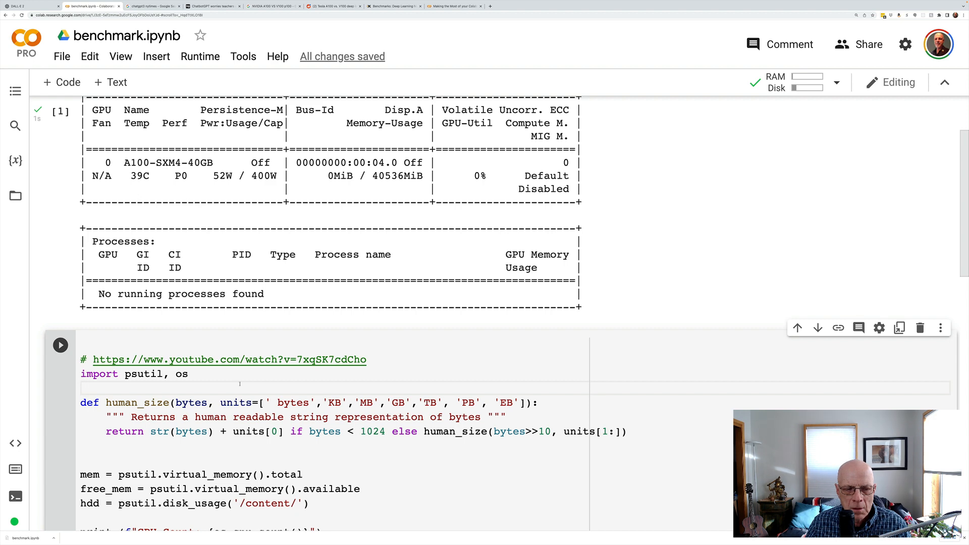
left_click(59, 344)
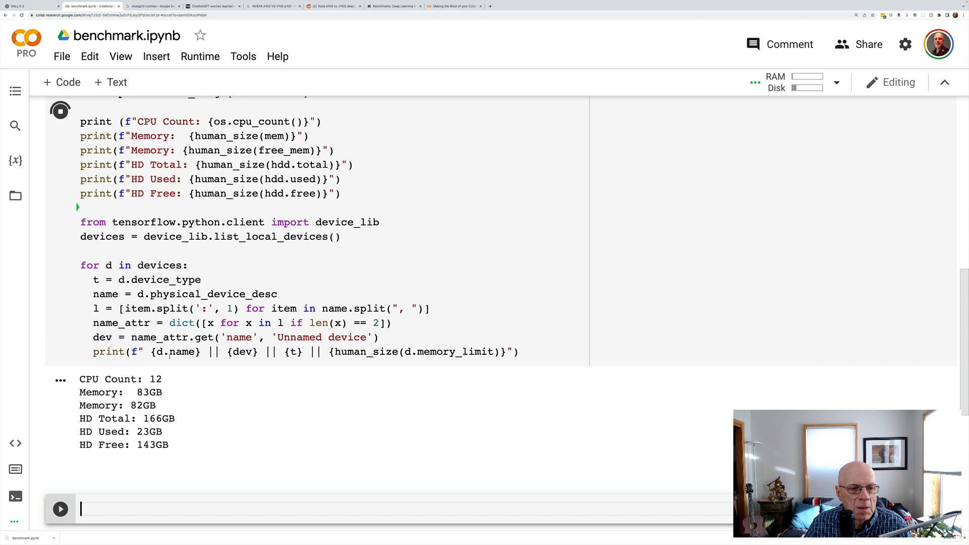
left_click(60, 111)
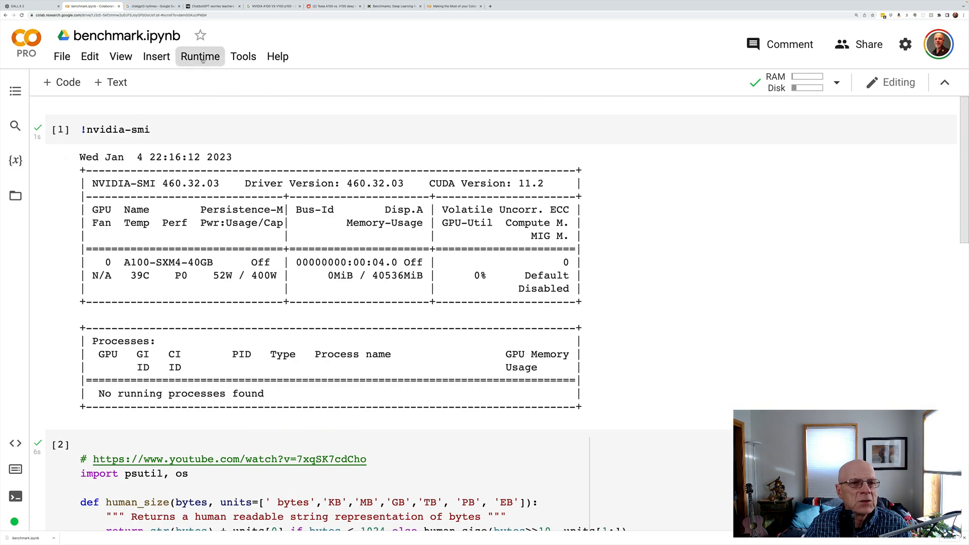
Step: Set the GPU class to Standard and the runtime shape to High-RAM in Change runtime type
left_click(200, 57)
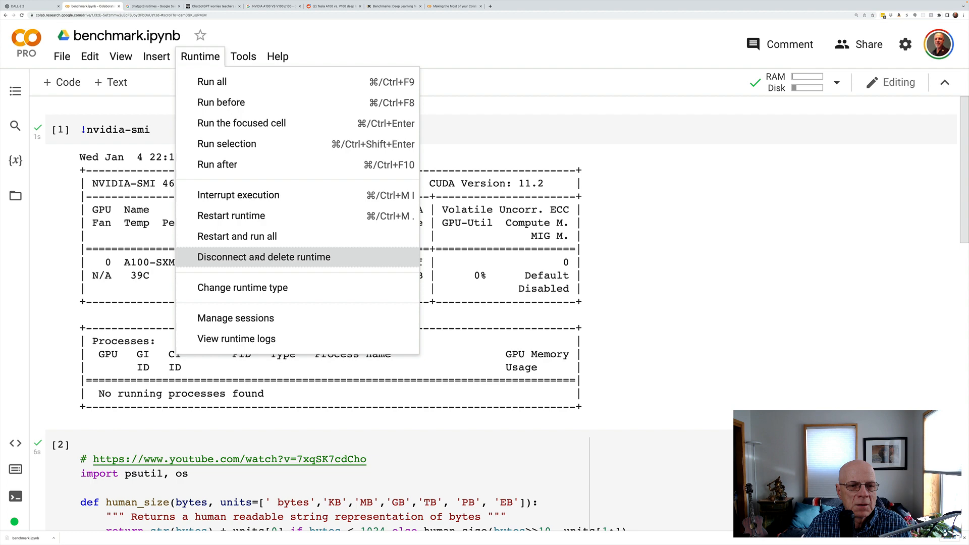
left_click(242, 288)
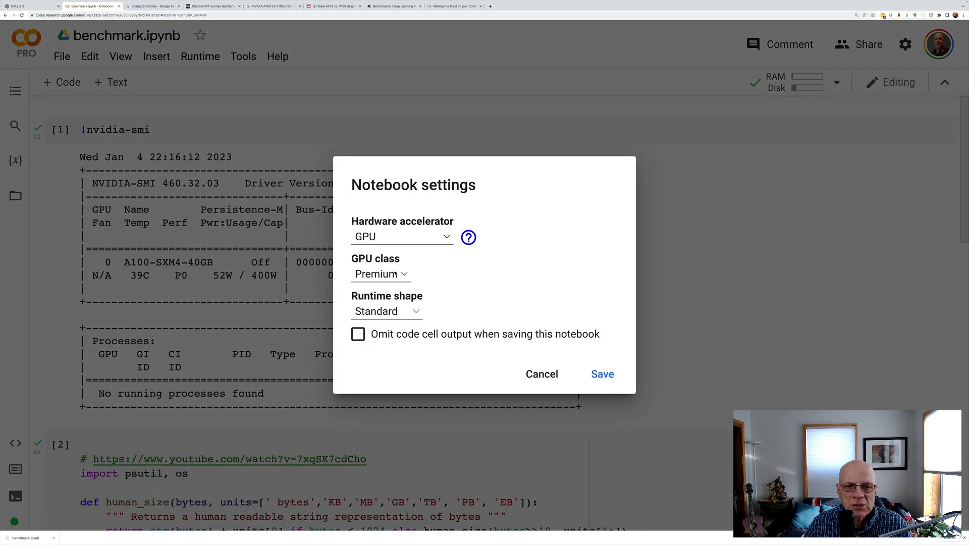
left_click(380, 273)
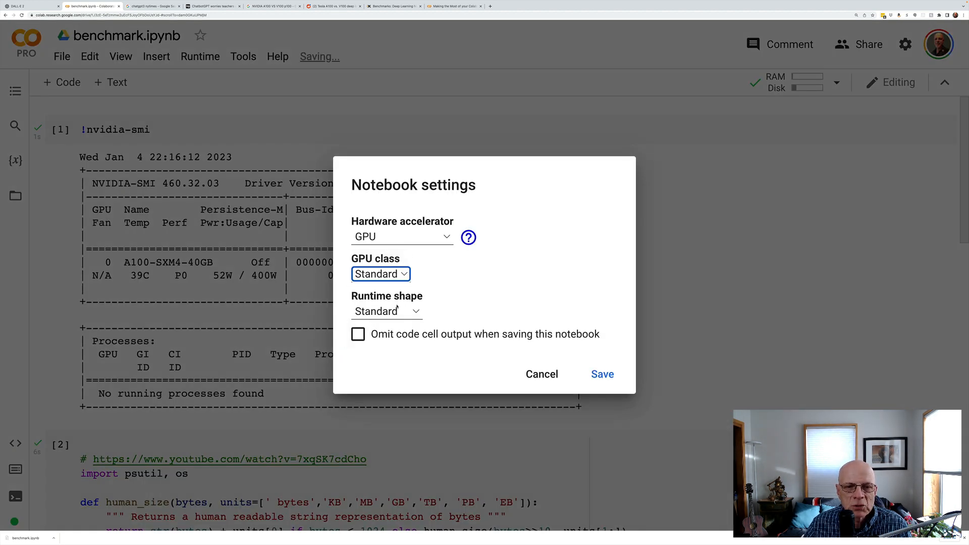
left_click(387, 311)
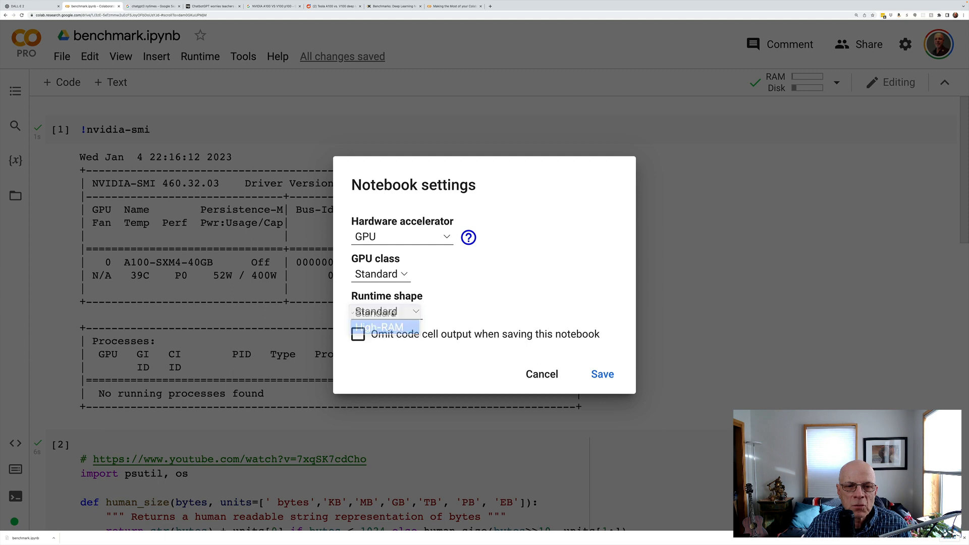
left_click(381, 326)
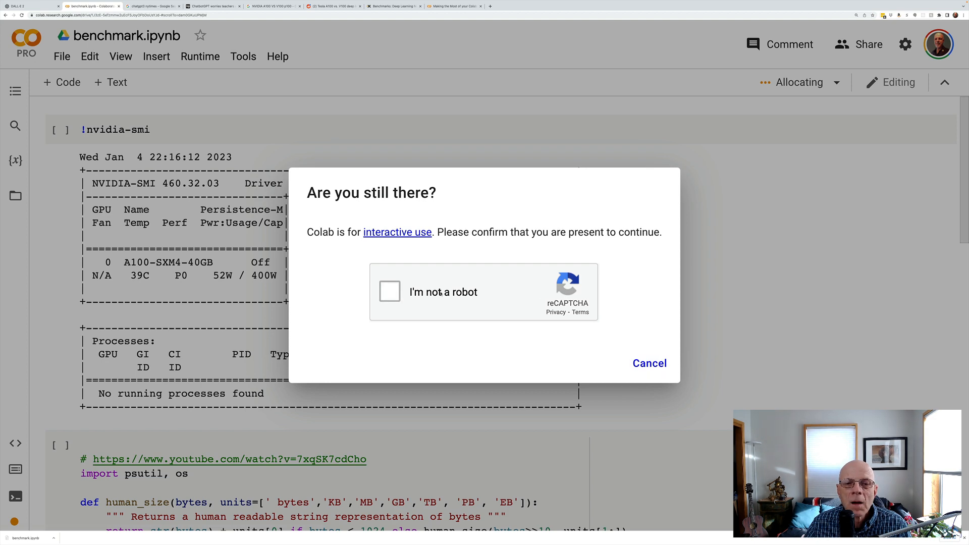
Step: Tick the reCAPTCHA presence check and rerun the GPU and system-info cells, showing a Tesla T4, 4 CPUs and 25GB memory
left_click(390, 291)
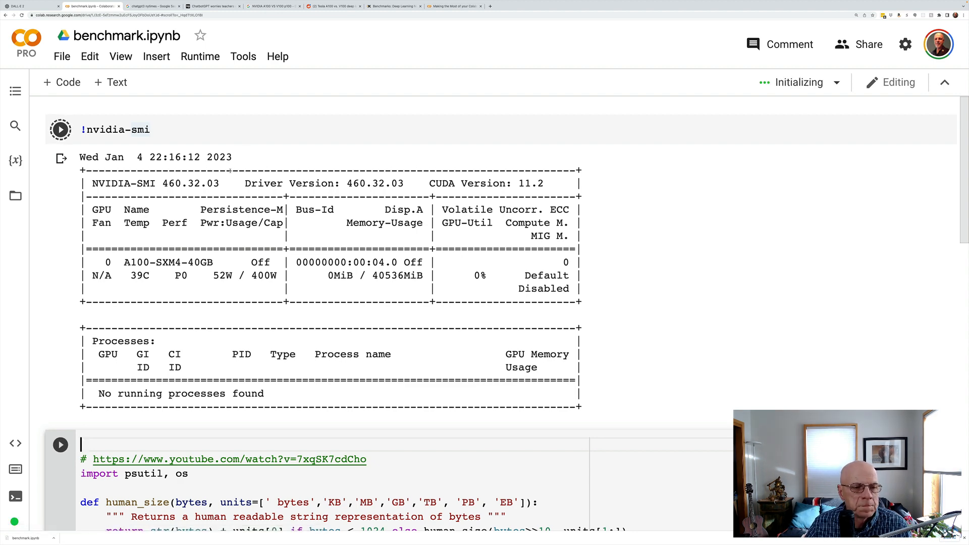
left_click(59, 129)
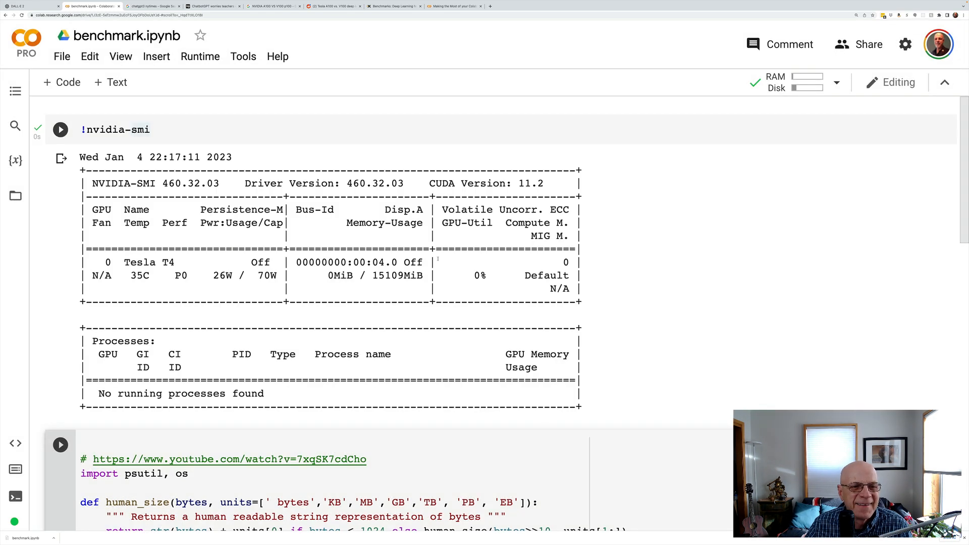
scroll("down", 3)
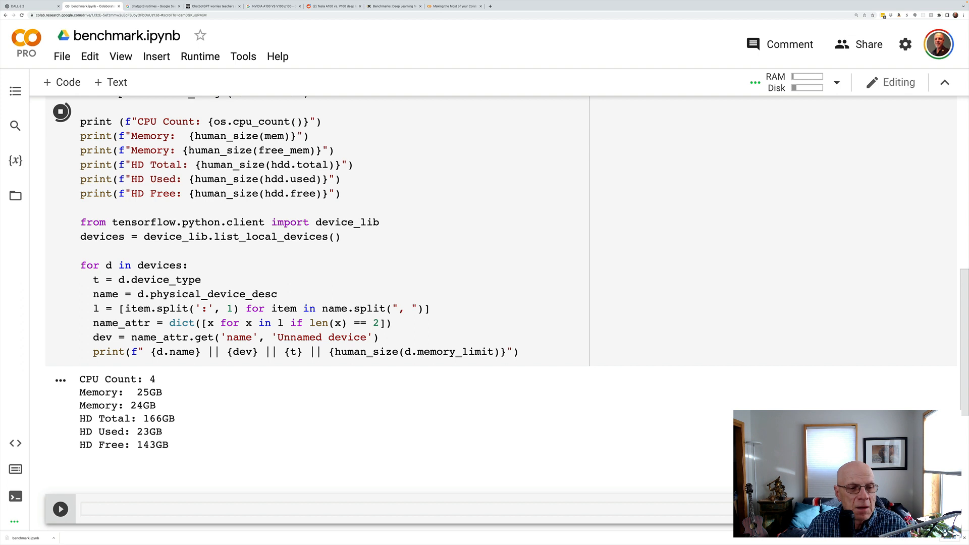
left_click(60, 111)
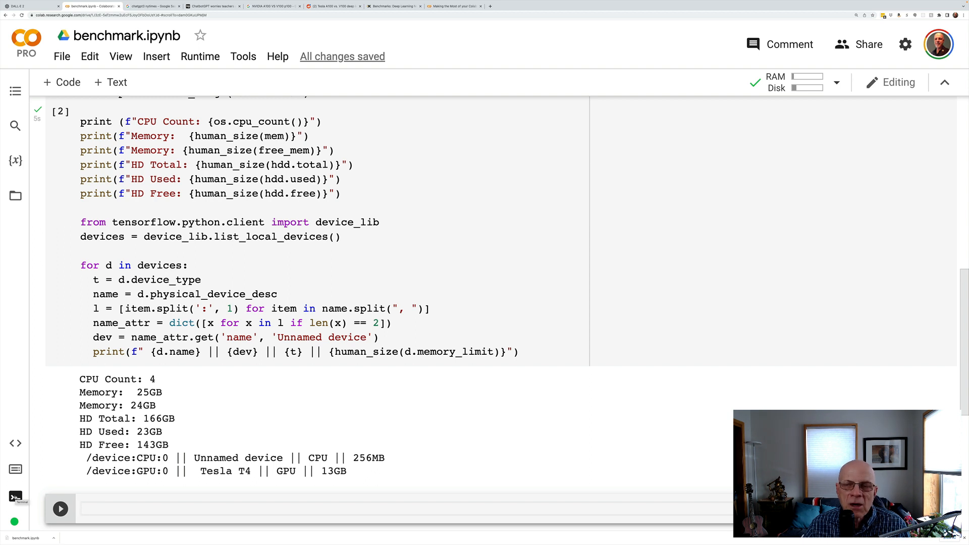
Step: Open a terminal on the runtime and list the content folder, showing sample_data and .config
left_click(15, 496)
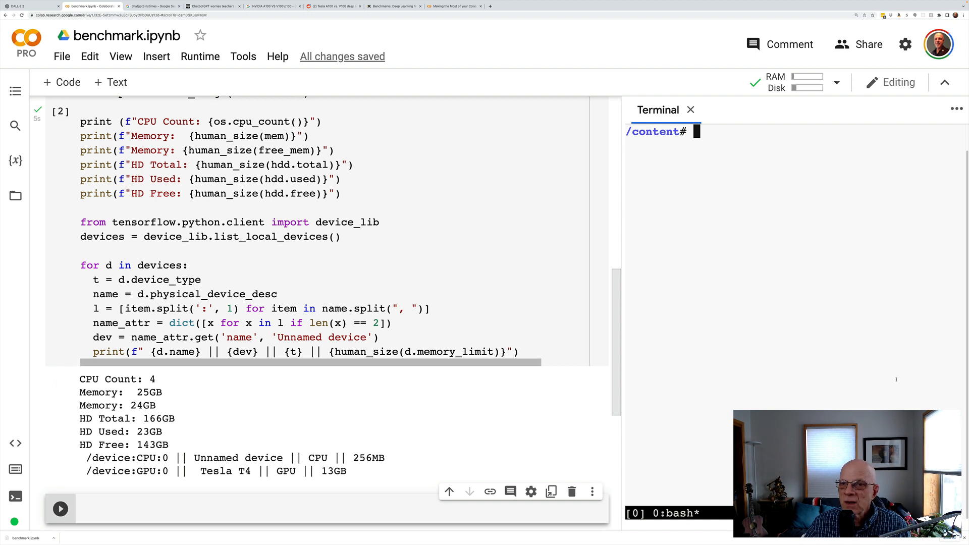
type("d")
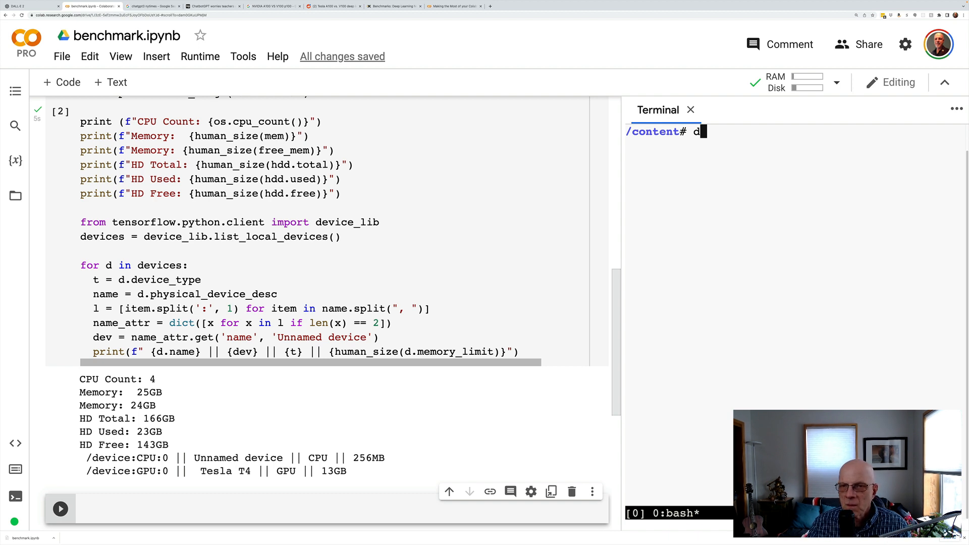
key("Backspace")
type("la")
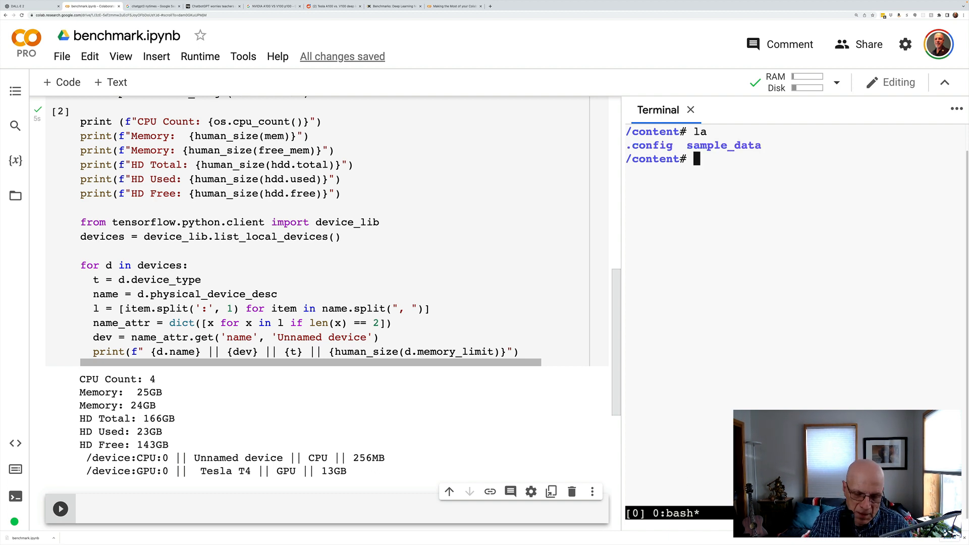
type("k")
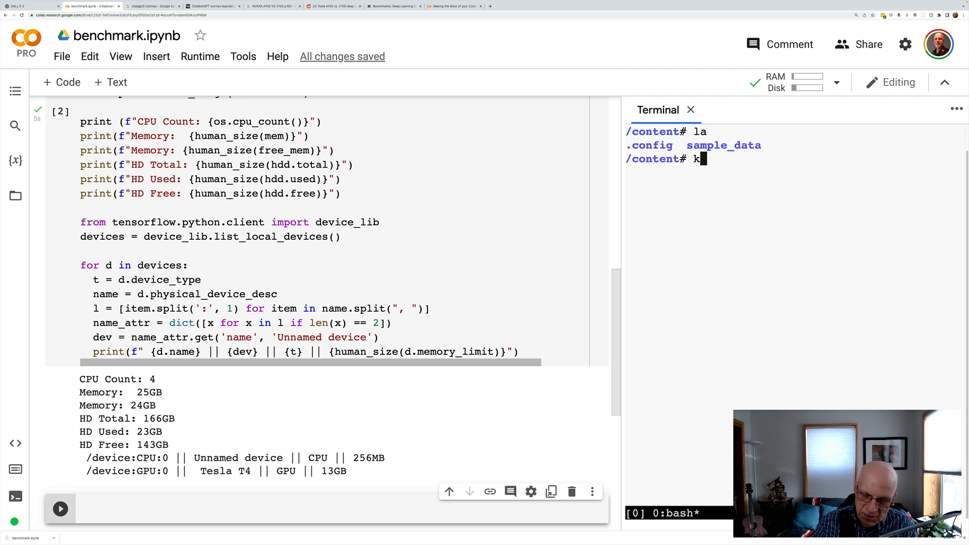
type("s")
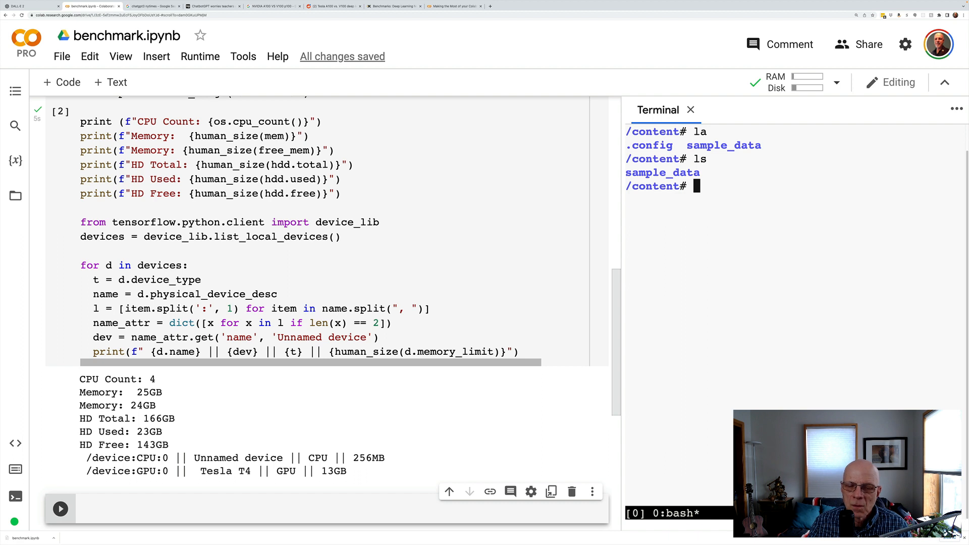
type("pw")
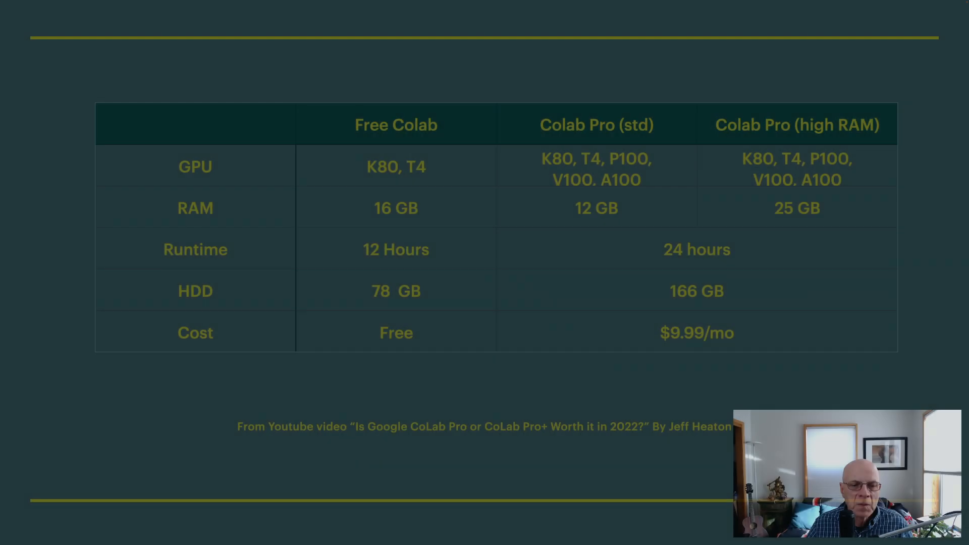
Step: Advance from the Colab plan comparison table to the TIME versus MONEY slide
key("right")
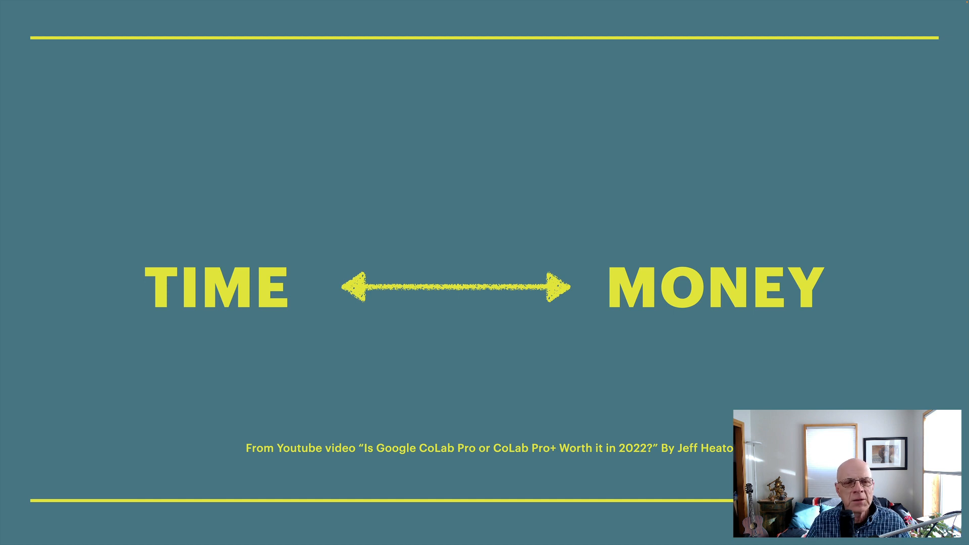